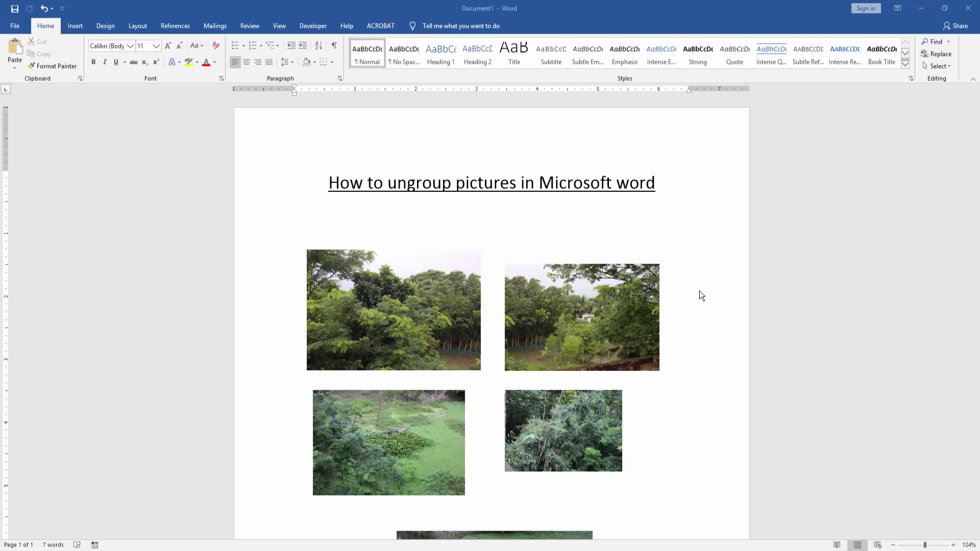
{"action": "mouse_move", "coordinate": [573, 319]}
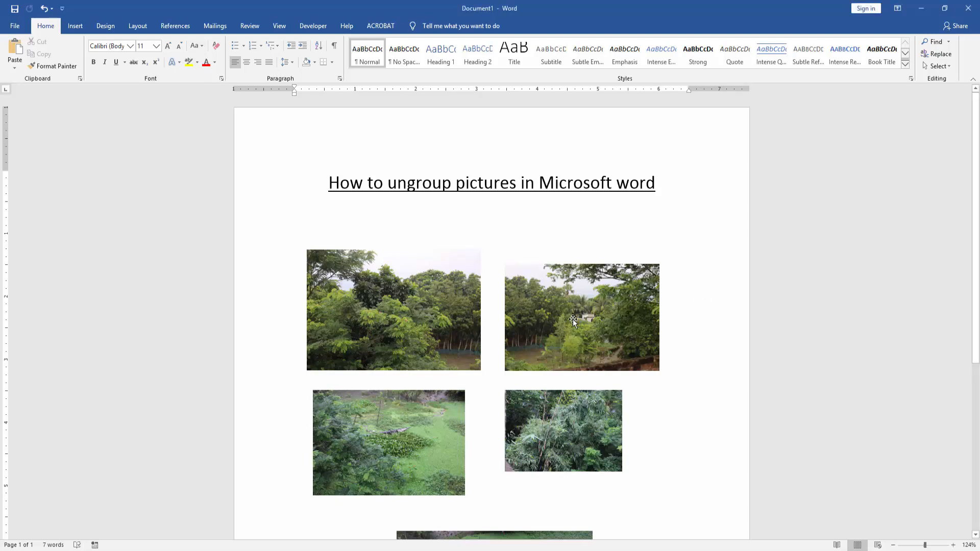
Step: Select the grouped five-photo set, checking a single photo inside before reselecting the whole group
{"action": "left_click", "coordinate": [573, 322]}
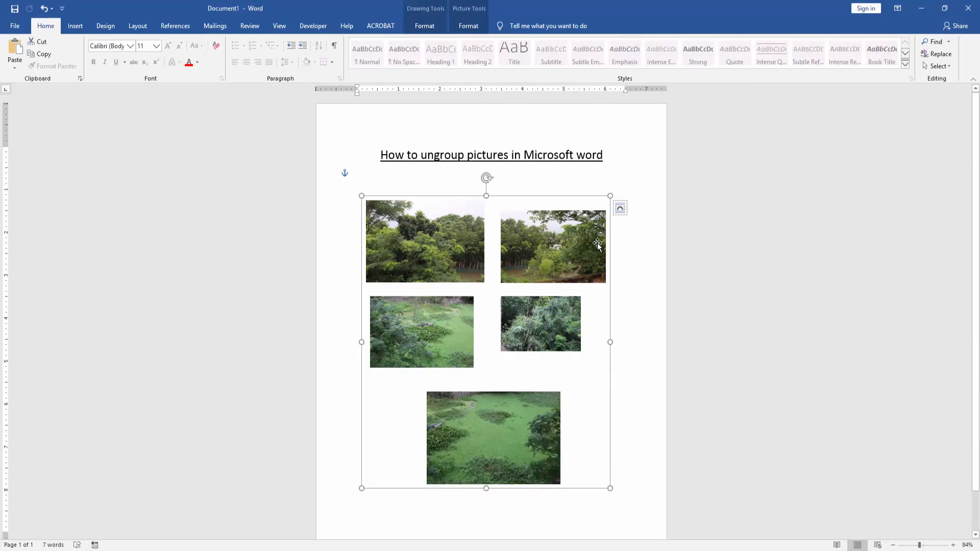
{"action": "left_click", "coordinate": [356, 173]}
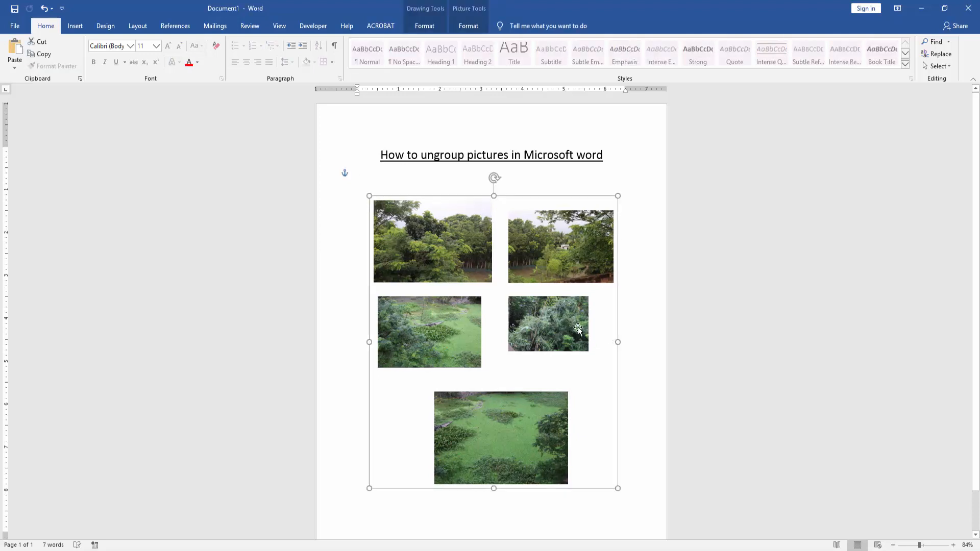
{"action": "left_click", "coordinate": [547, 323]}
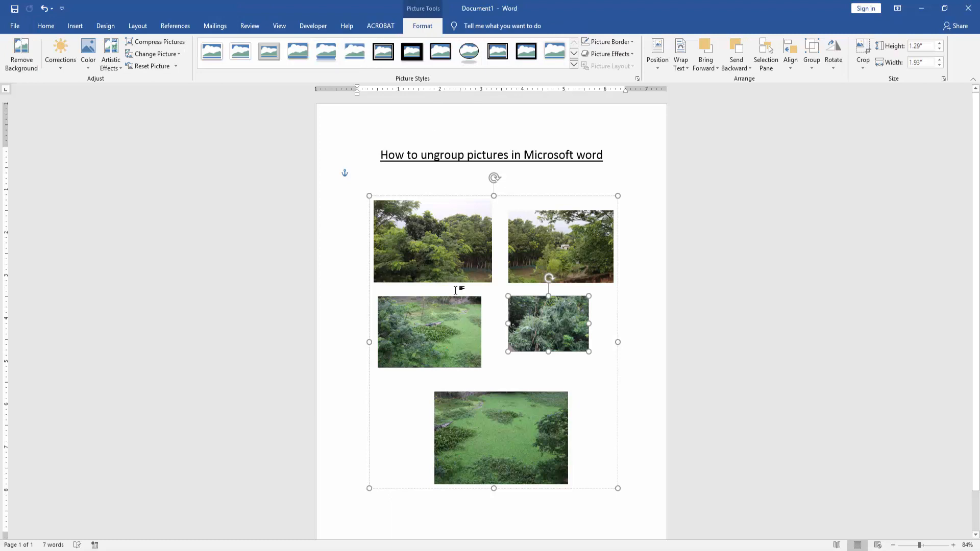
{"action": "left_click", "coordinate": [455, 263]}
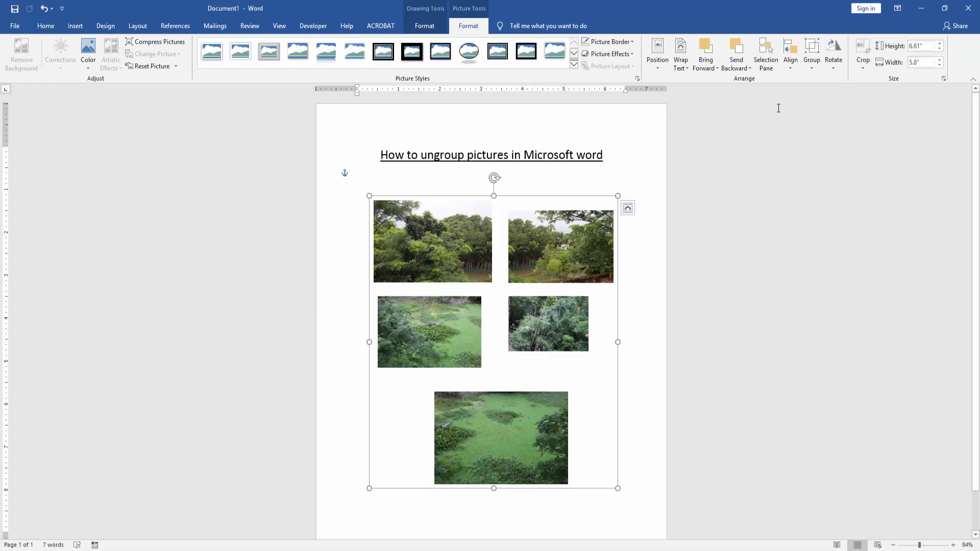
Step: Ungroup the photos, then select the top right and middle left photos individually
{"action": "left_click", "coordinate": [812, 54]}
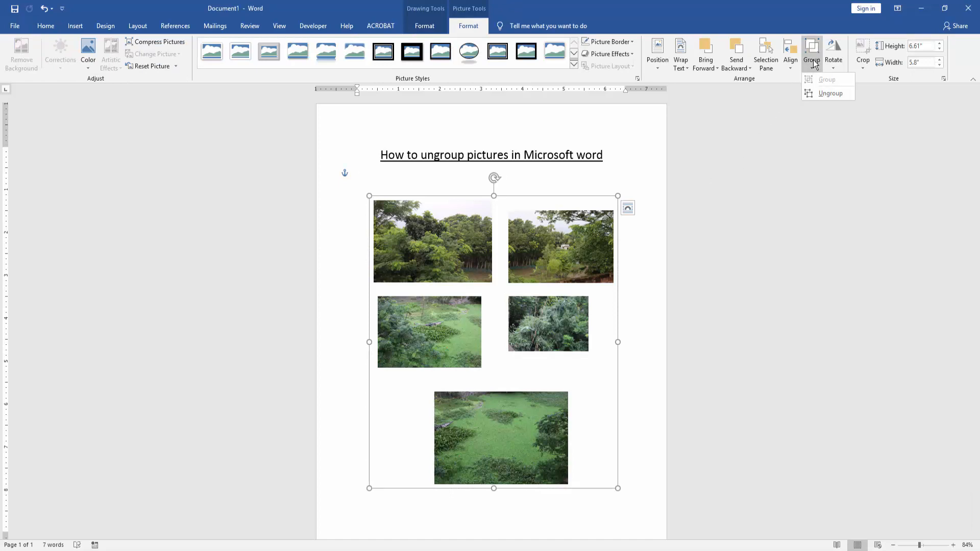
{"action": "left_click", "coordinate": [830, 93]}
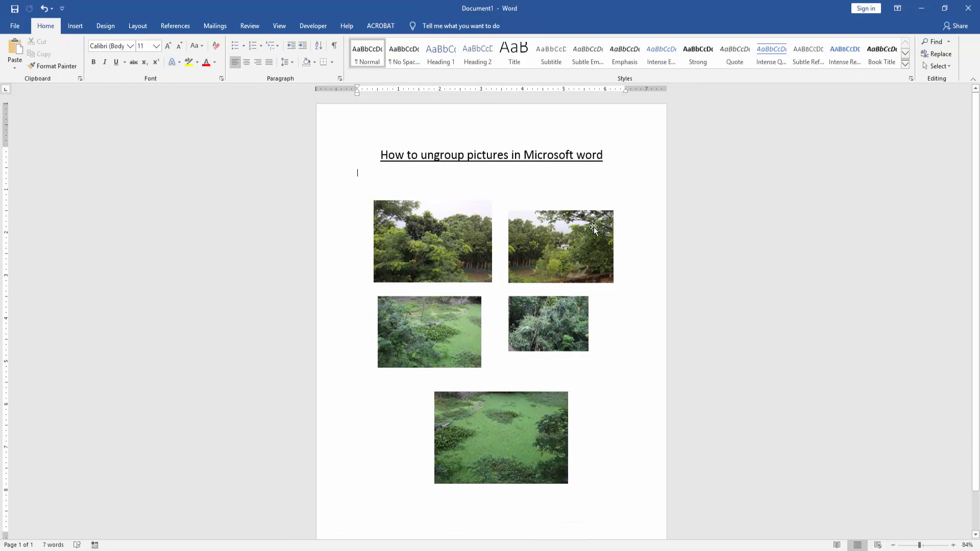
{"action": "left_click", "coordinate": [559, 245]}
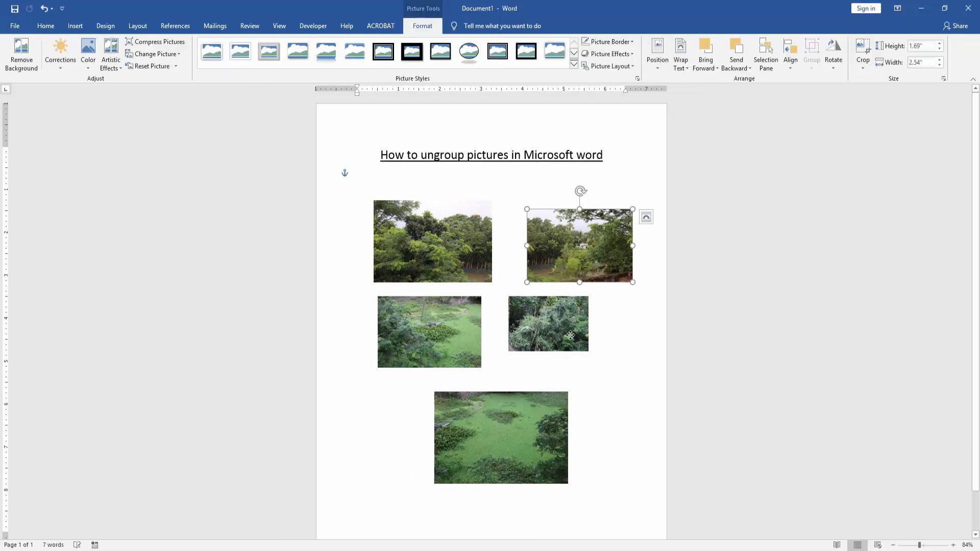
{"action": "left_click", "coordinate": [429, 331]}
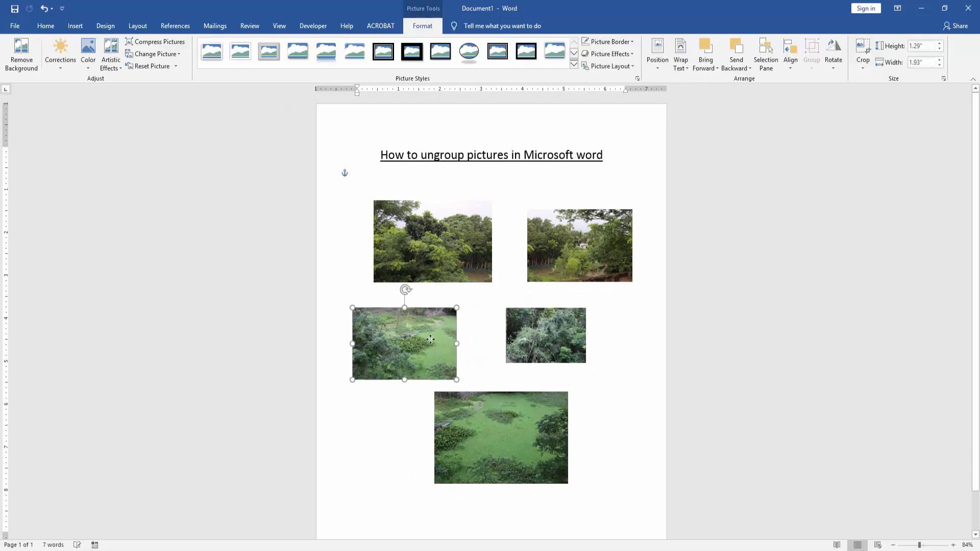